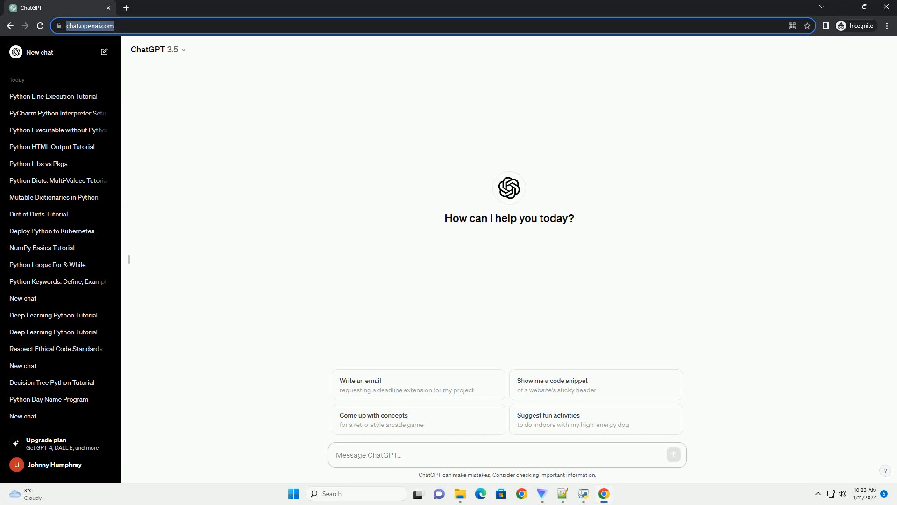
# - Send a request for a Python linked list tutorial so ChatGPT begins its 'Understanding Linked Lists in Python' reply
pyautogui.click(674, 454)
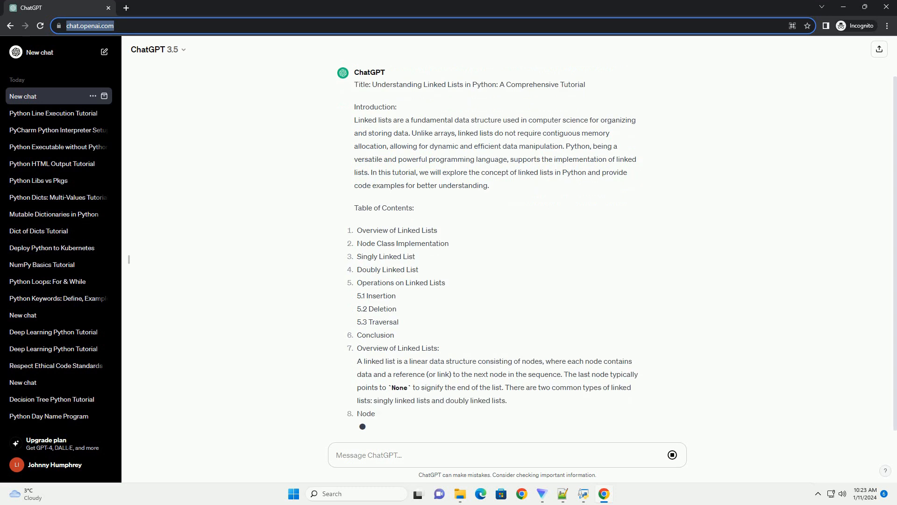
# - Scroll through the streaming reply as the Node, SinglyLinkedList and DoublyLinkedList code blocks appear
pyautogui.scroll(-3)
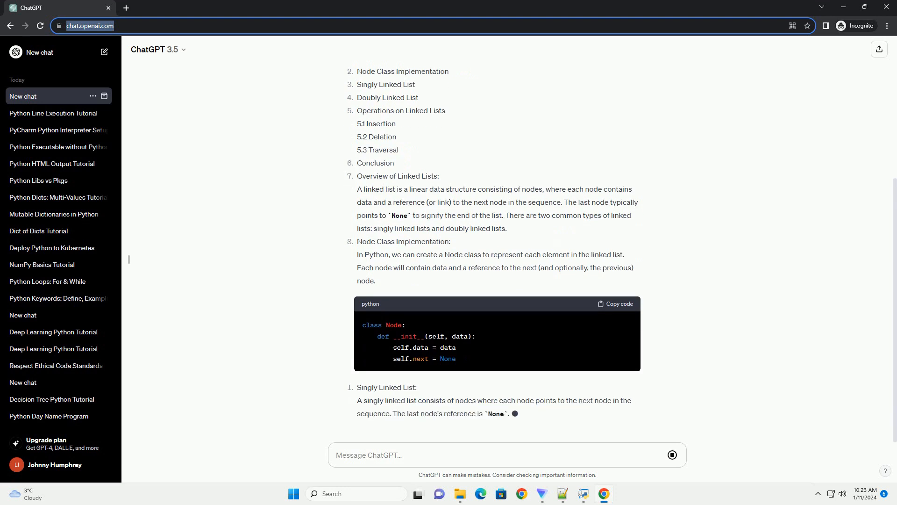
pyautogui.scroll(-3)
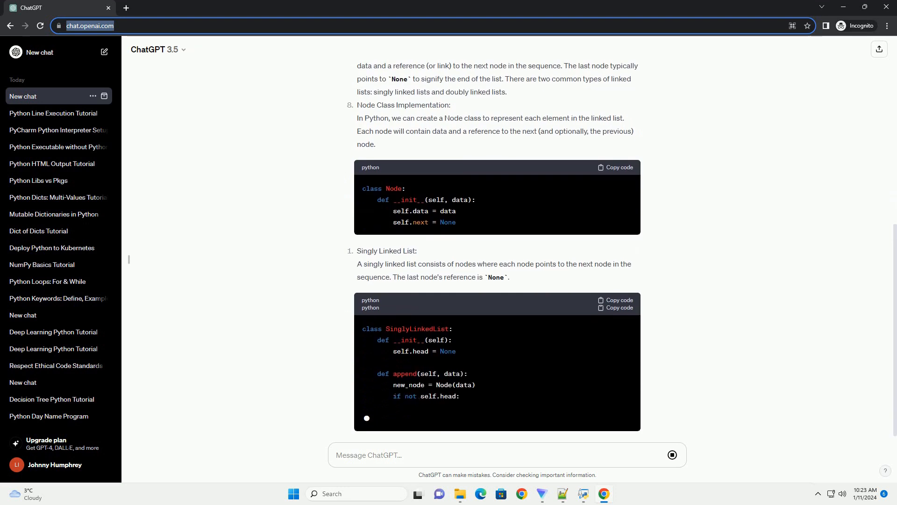
pyautogui.scroll(-3)
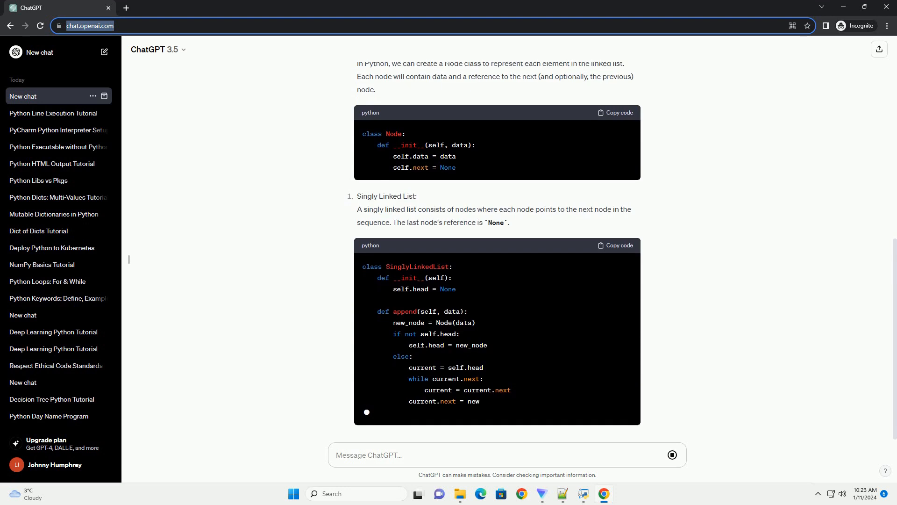
pyautogui.scroll(-3)
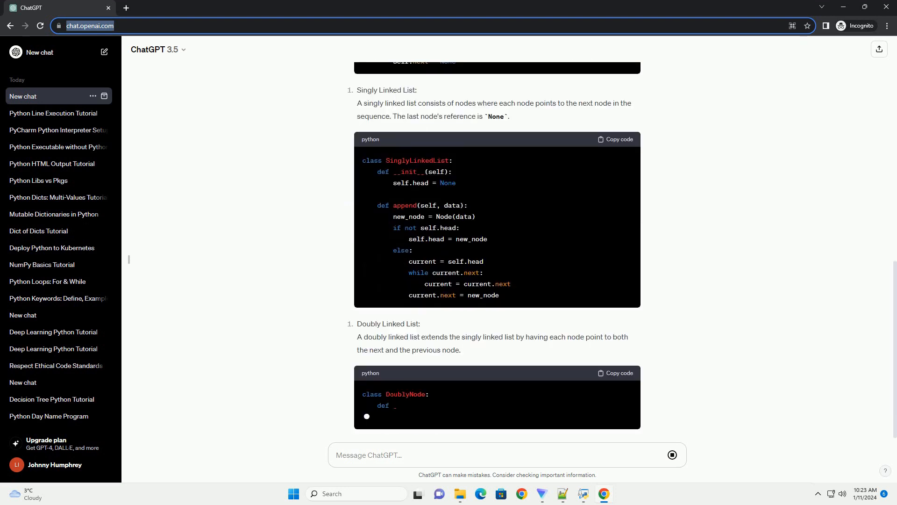
pyautogui.scroll(-3)
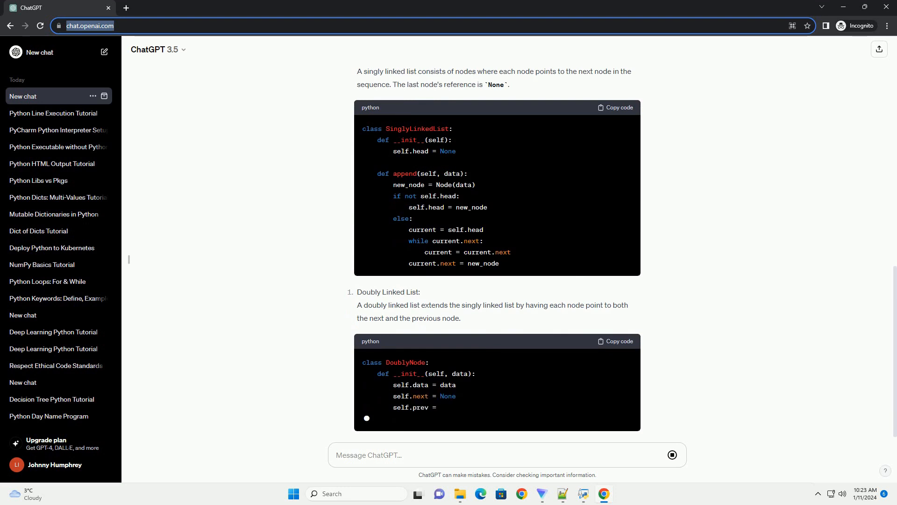
pyautogui.scroll(-3)
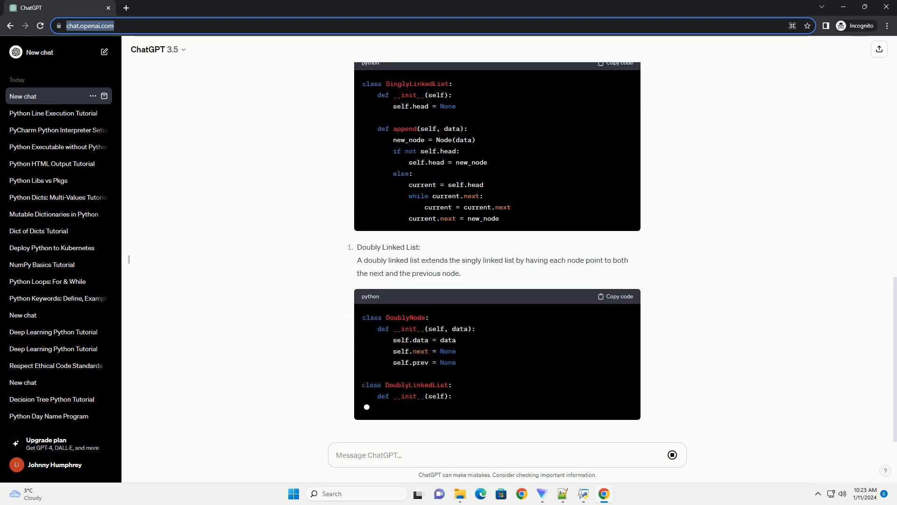
pyautogui.scroll(-3)
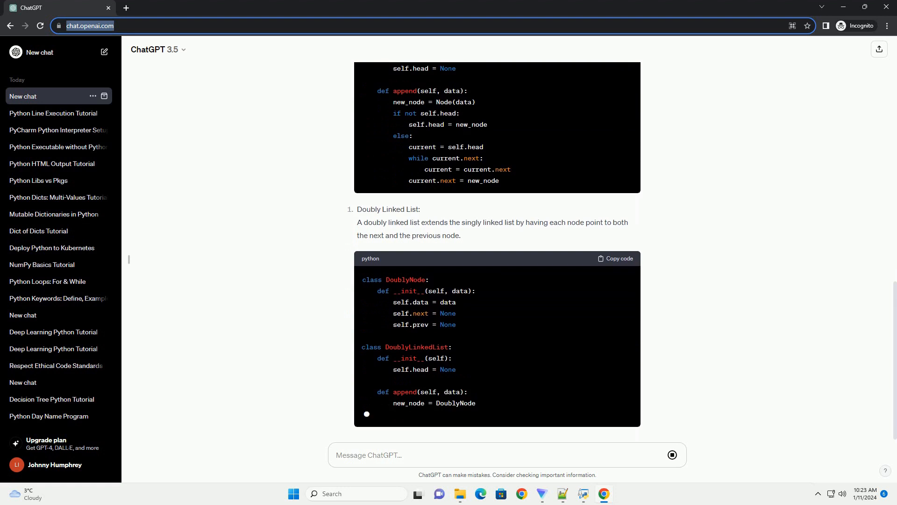
pyautogui.scroll(-3)
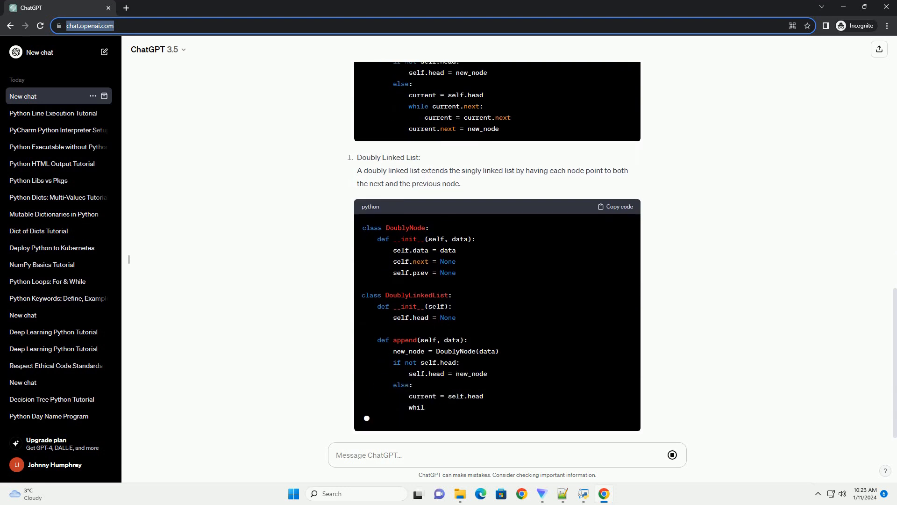